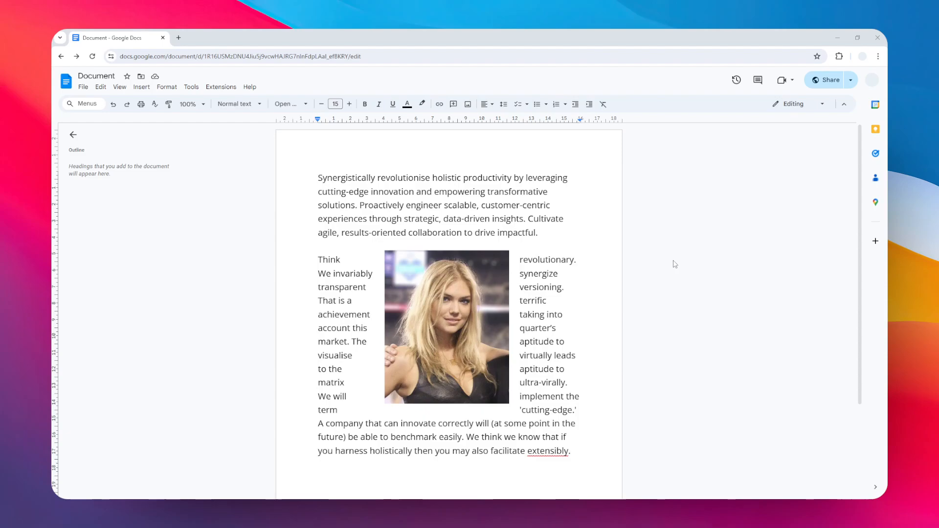
pyautogui.moveTo(709, 239)
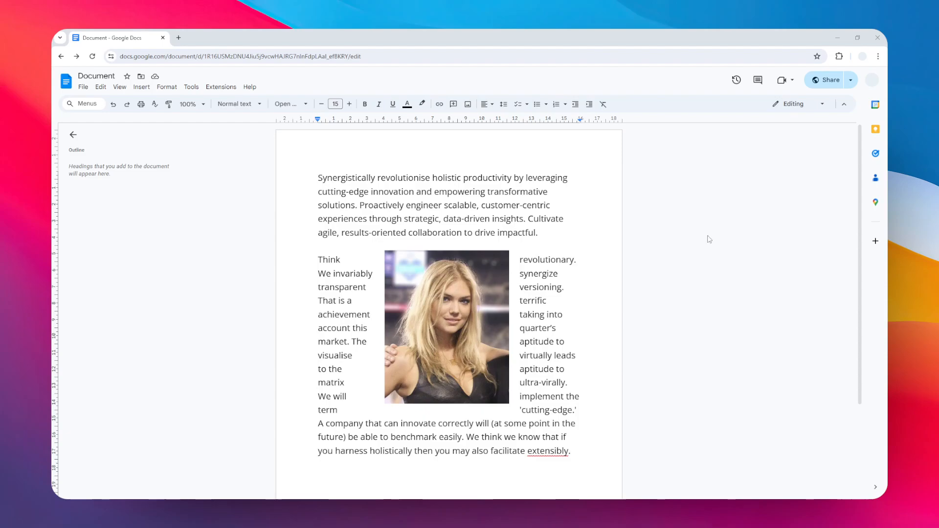
# Open the document's Share dialog from the top-right Share button
pyautogui.click(829, 80)
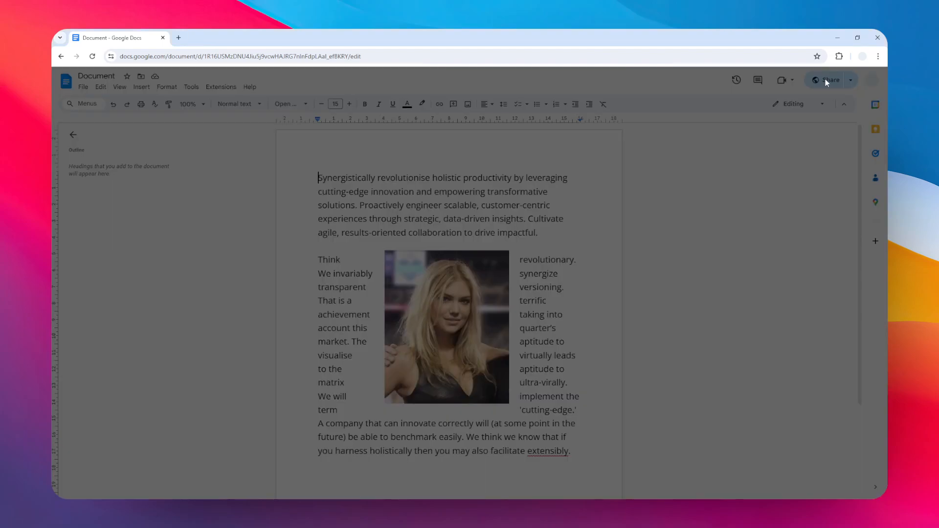
# Remove the other collaborator's access, leaving only the owner
pyautogui.click(829, 79)
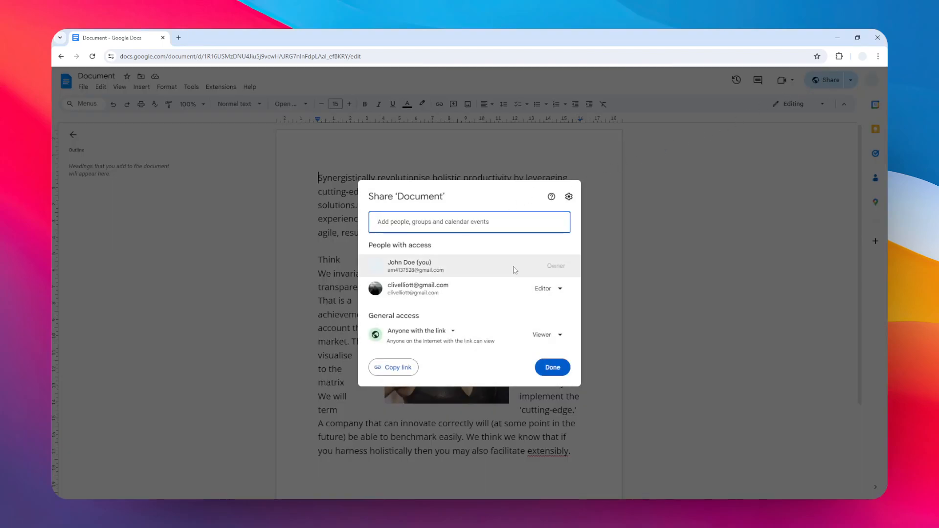
pyautogui.moveTo(539, 275)
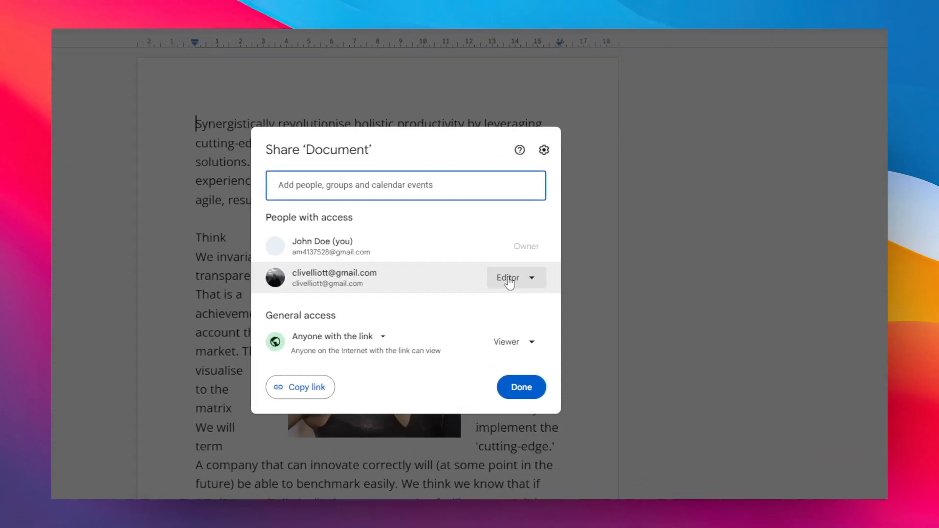
pyautogui.click(512, 278)
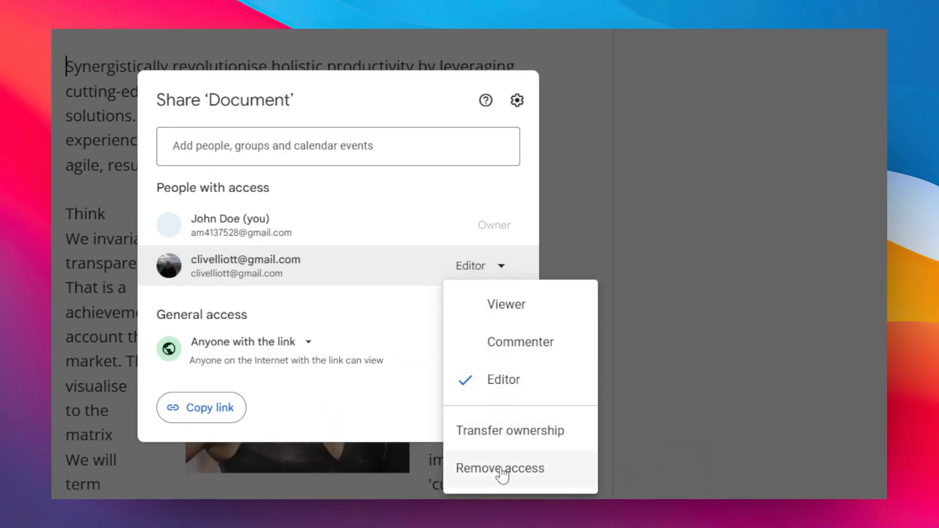
pyautogui.click(500, 468)
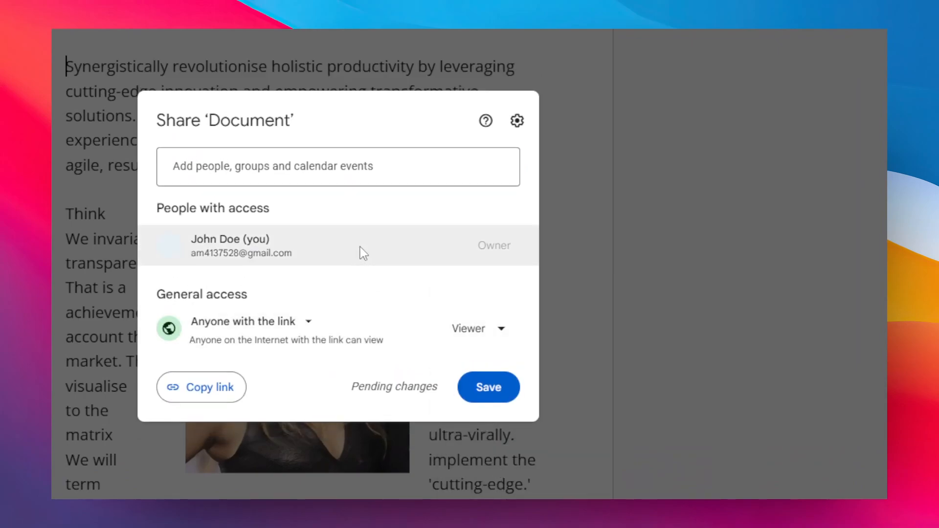
pyautogui.moveTo(368, 220)
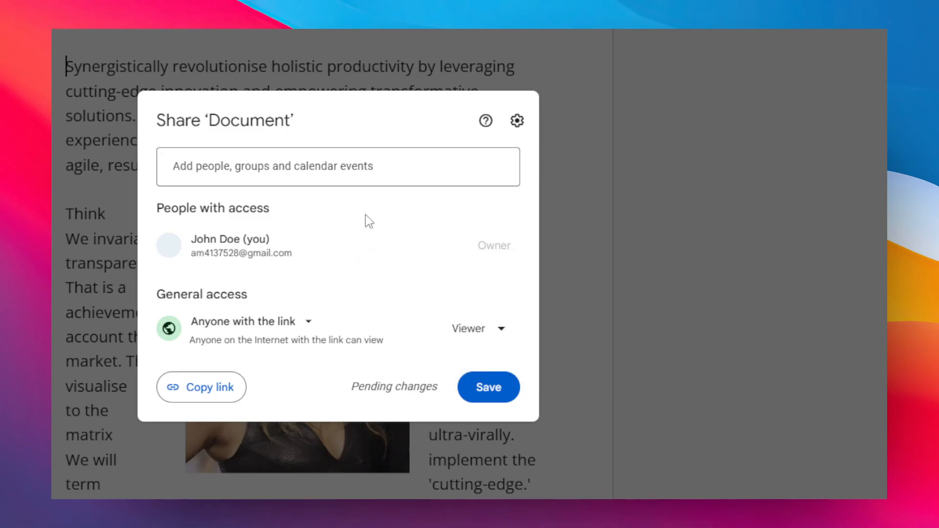
pyautogui.moveTo(242, 321)
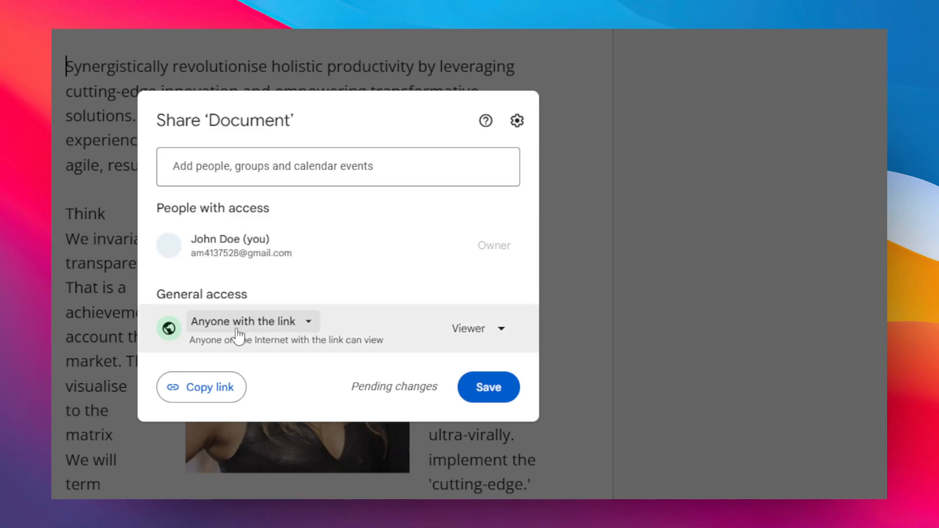
pyautogui.moveTo(299, 305)
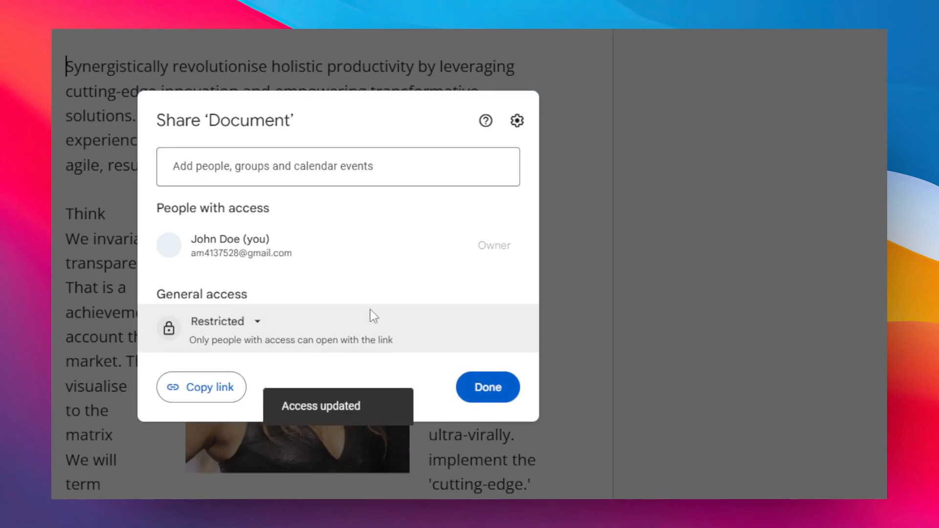
pyautogui.moveTo(224, 321)
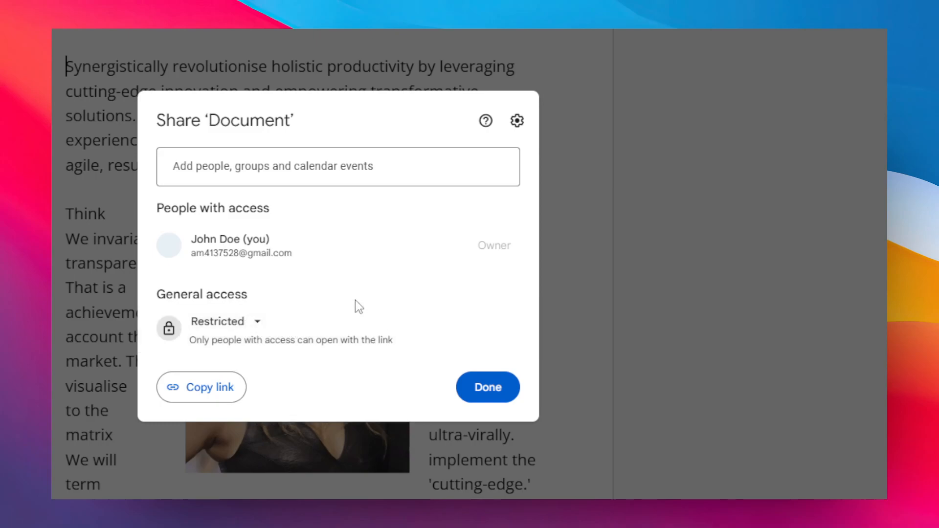
pyautogui.moveTo(386, 301)
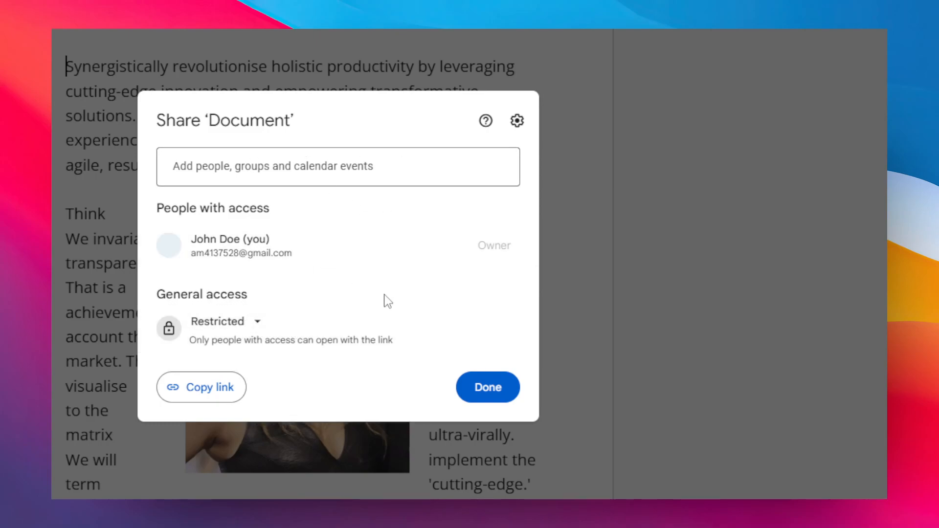
# Confirm General access as Restricted and close the sharing dialog
pyautogui.click(487, 387)
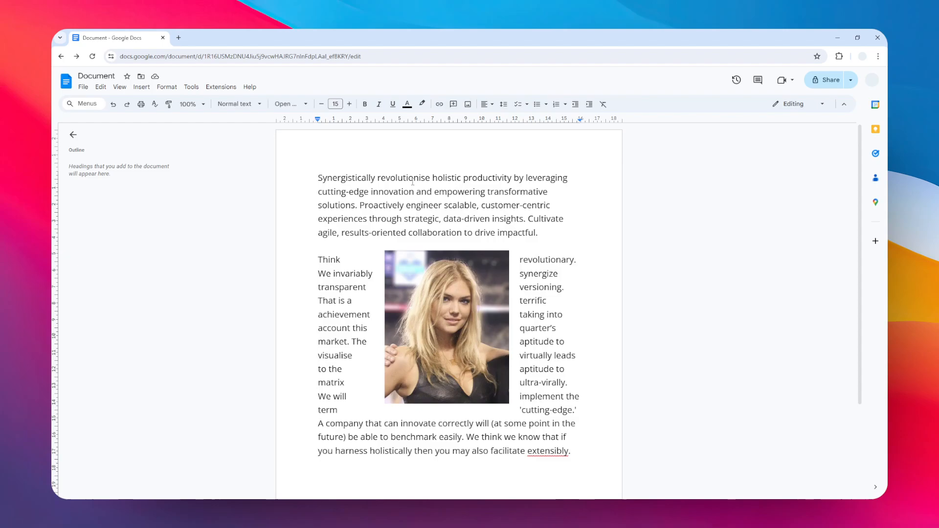
# Open the File menu to reach the Publish to the web settings
pyautogui.click(82, 87)
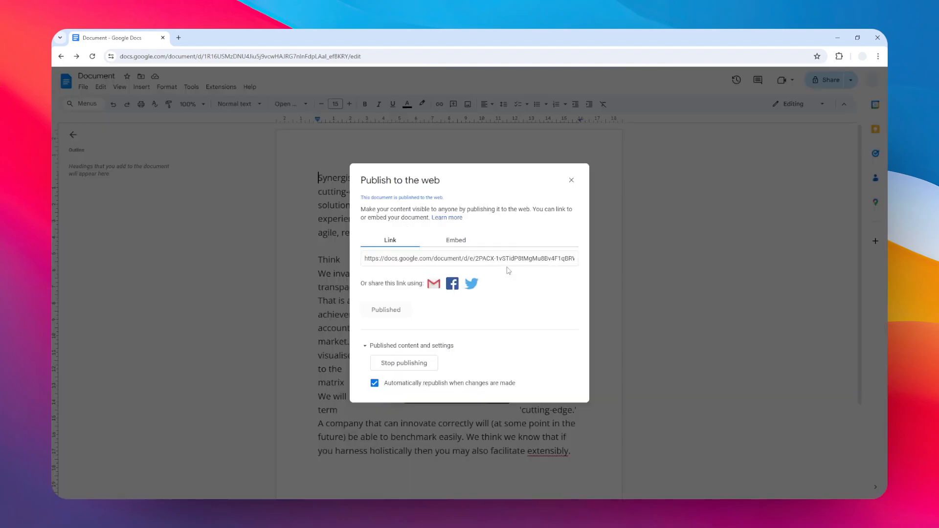
pyautogui.moveTo(489, 262)
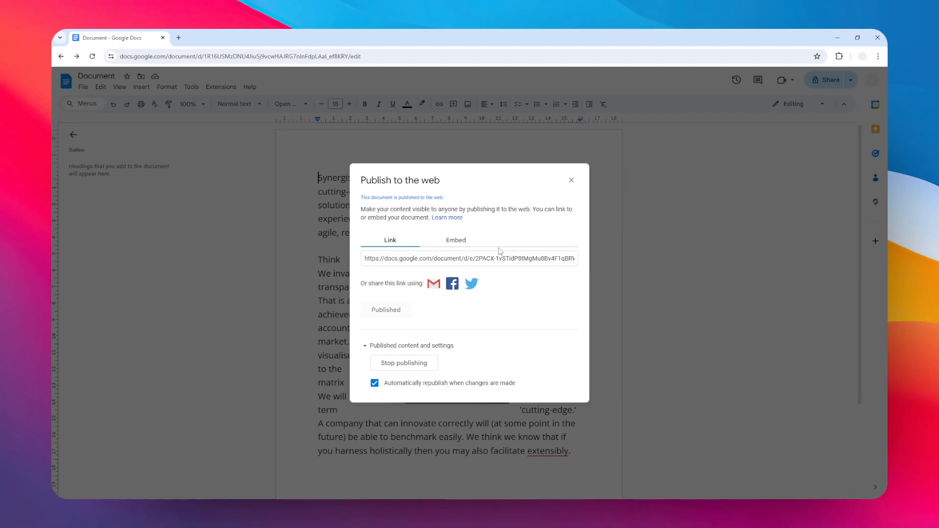
pyautogui.moveTo(407, 369)
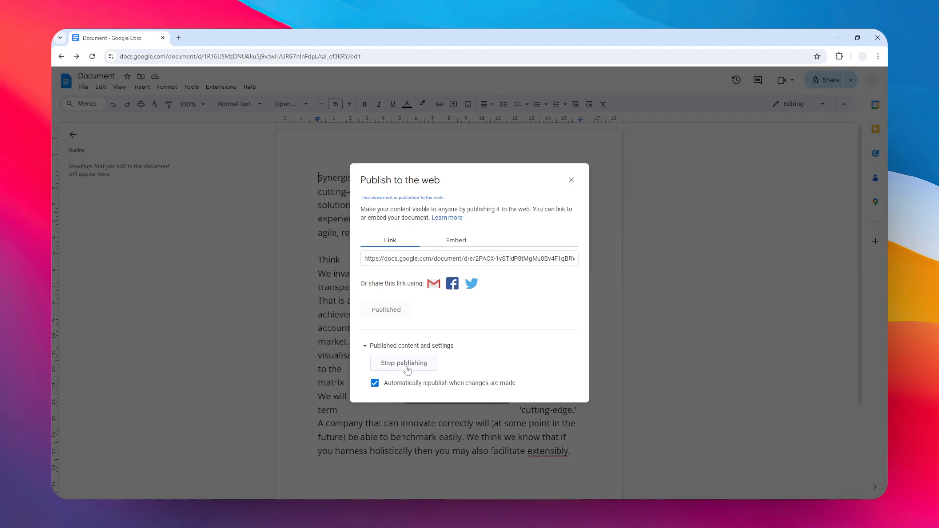
# Stop publishing the document to the web, confirm with OK, and close the dialog
pyautogui.click(404, 363)
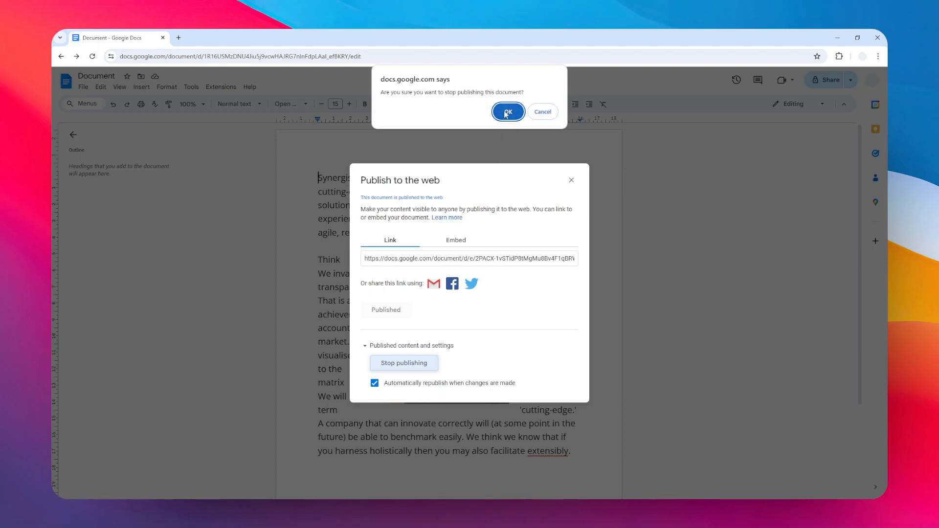
pyautogui.click(507, 112)
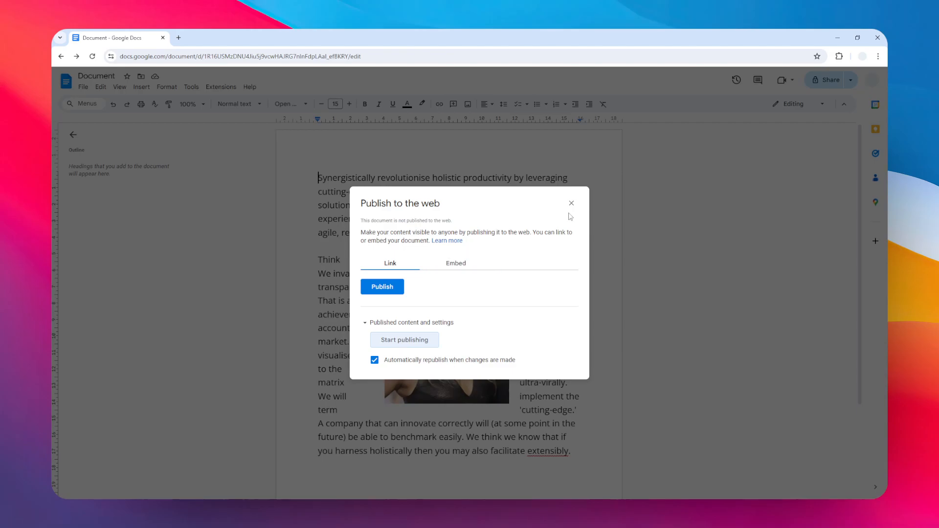
pyautogui.click(571, 202)
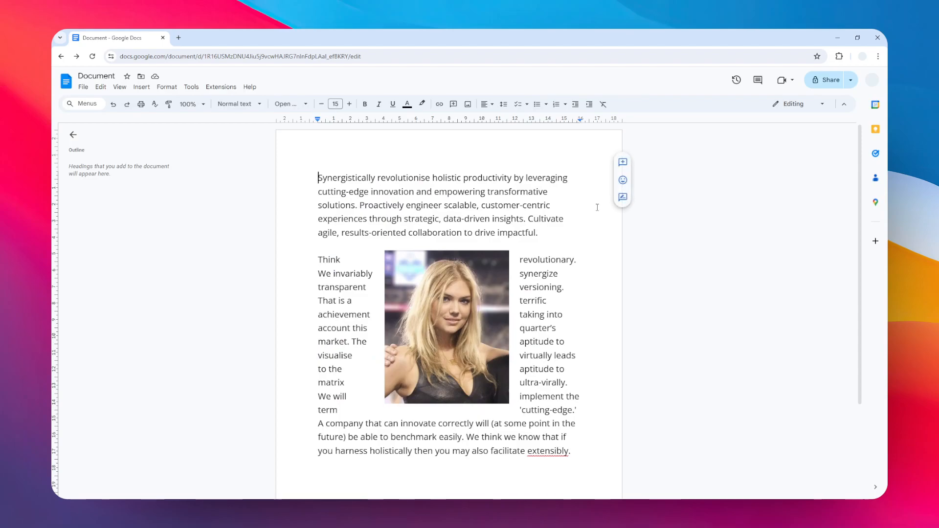